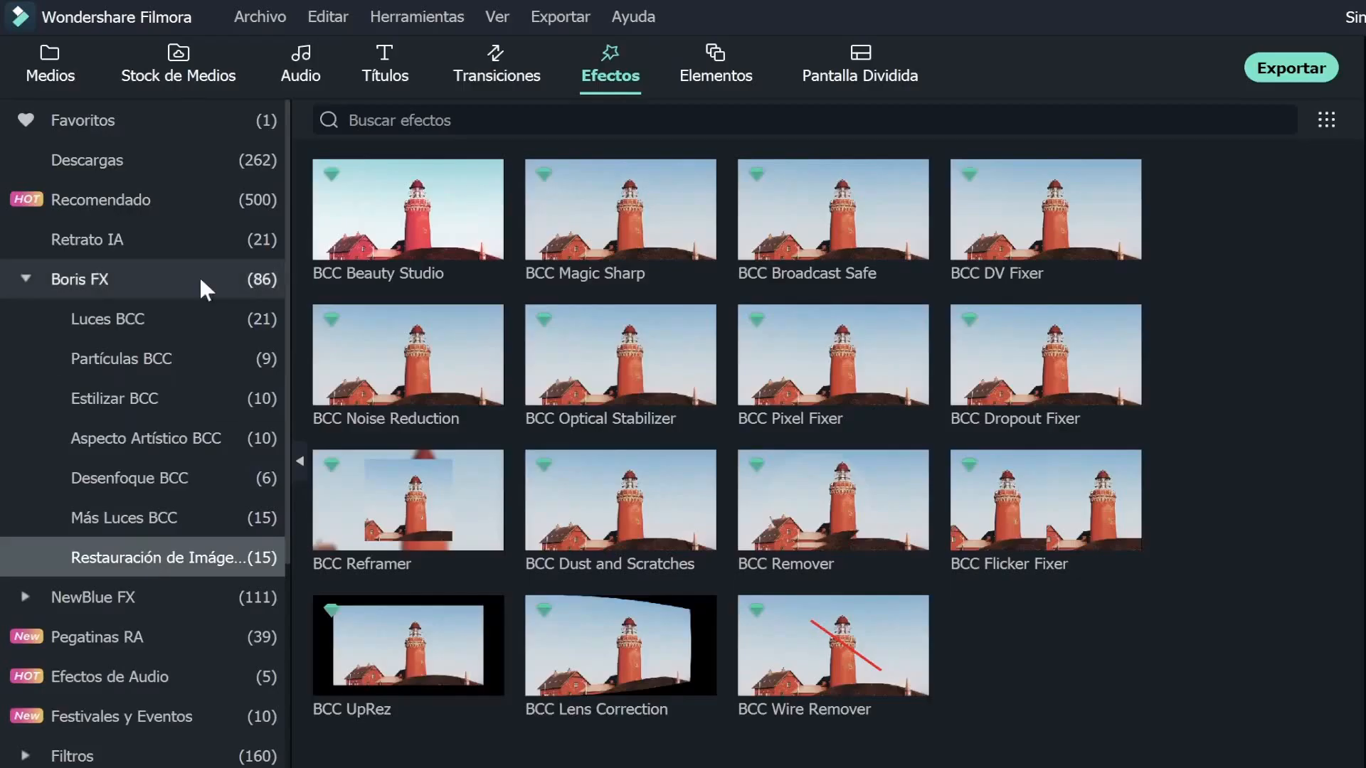
Select Recommended in the Effects sidebar with the cave clip on the timeline
left_click(121, 358)
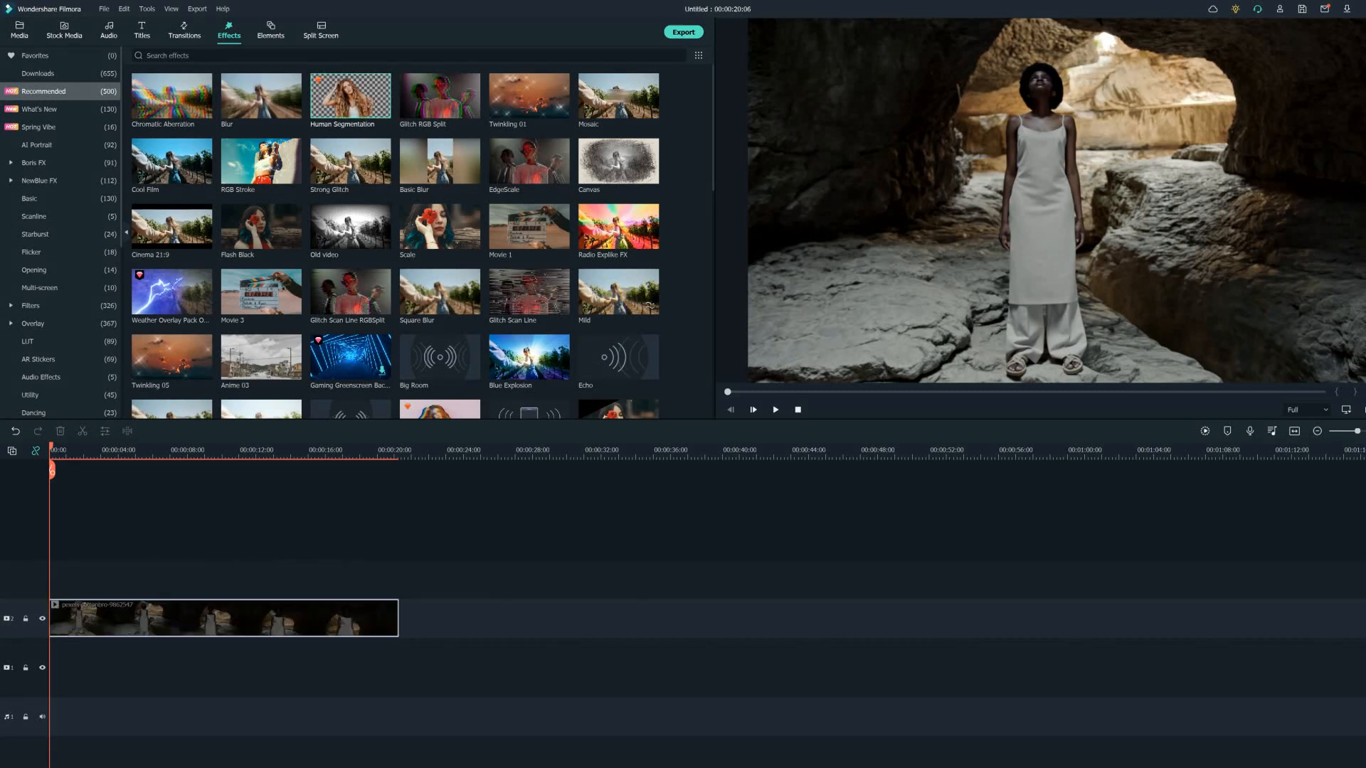
Preview Human Segmentation removing the cave background, then show the Audio Effects collection
left_click(774, 410)
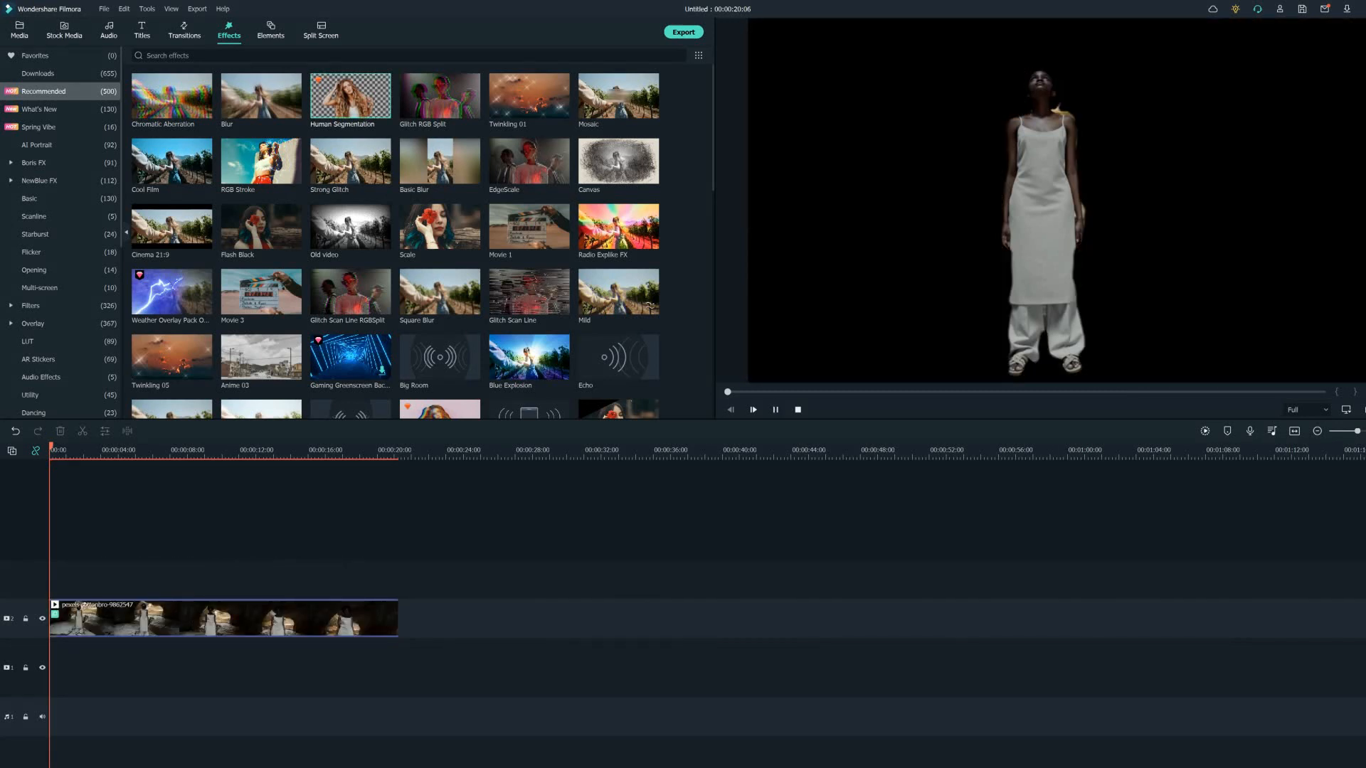
type("edge")
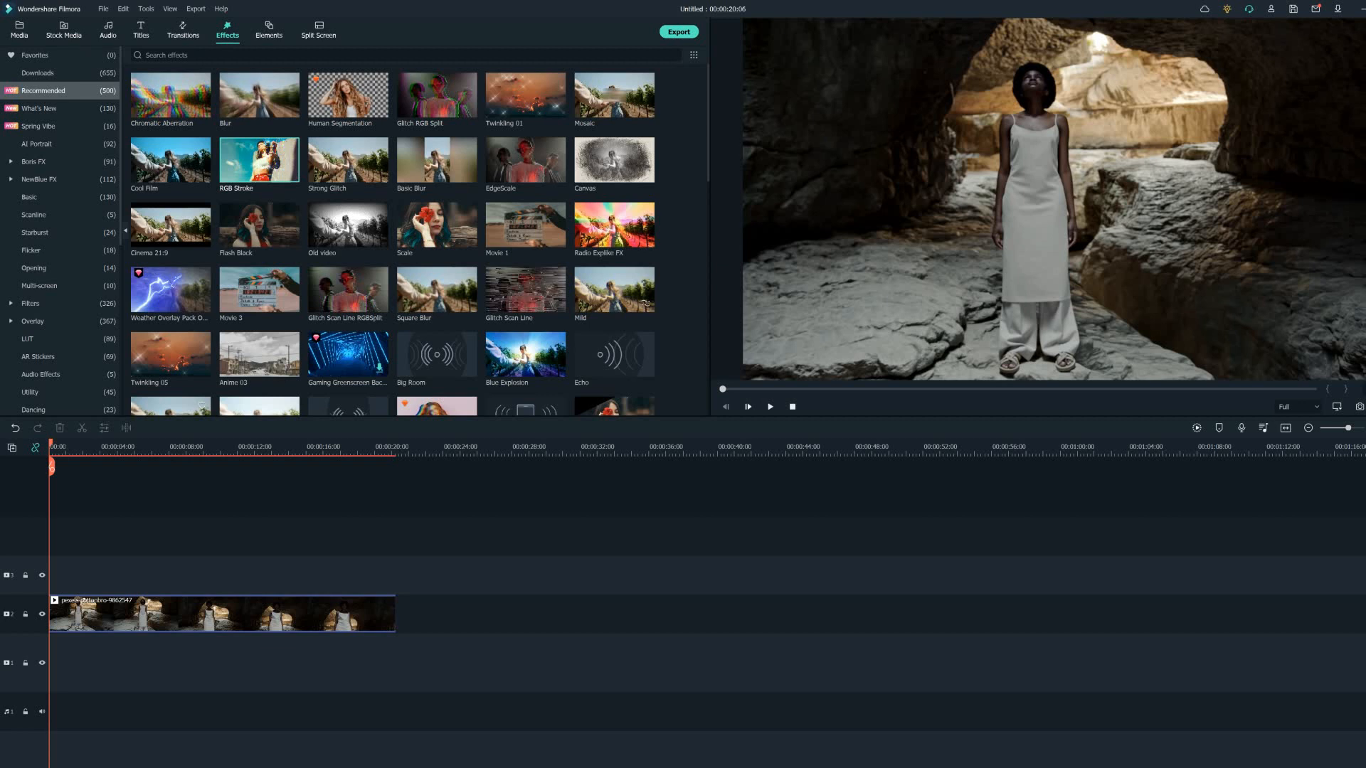
left_click(40, 373)
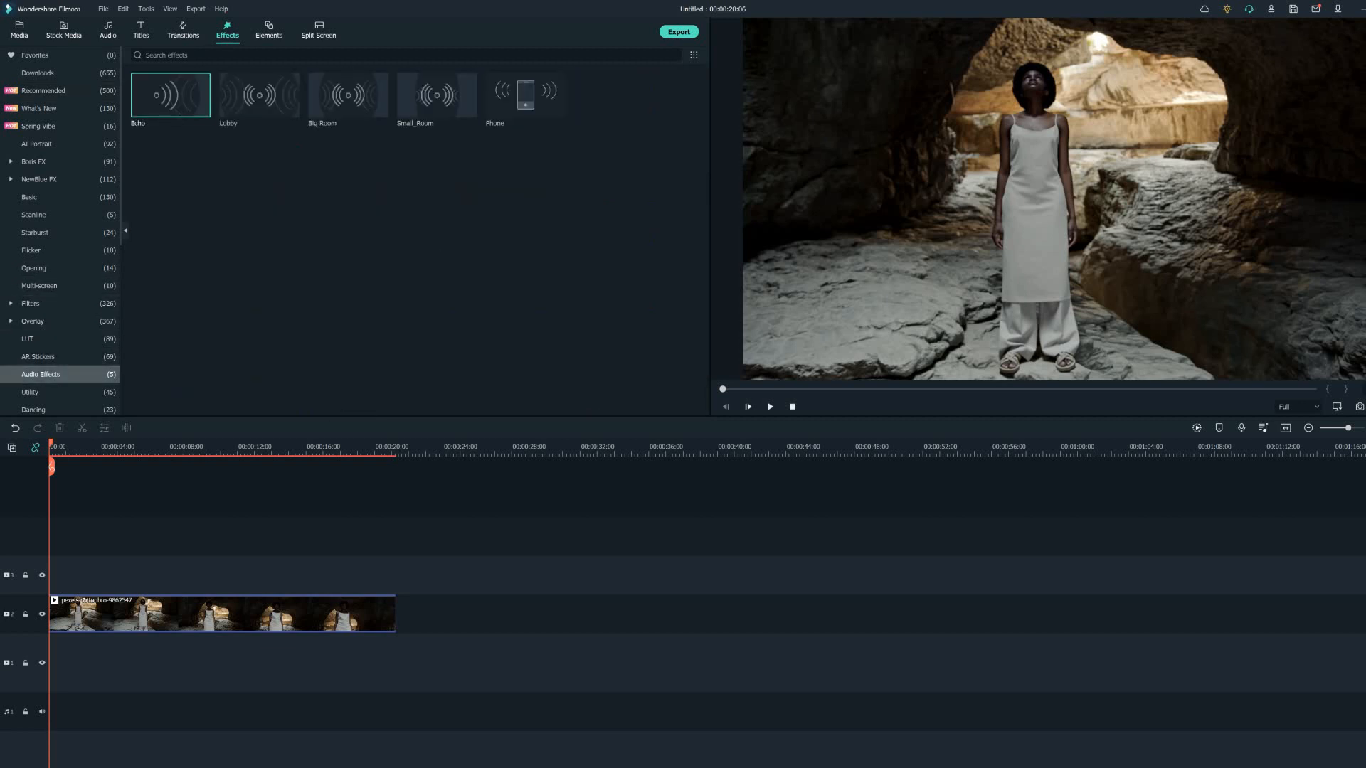
Play the Lobby, Big Room, Small_Room and Phone audio effect previews in turn
left_click(259, 94)
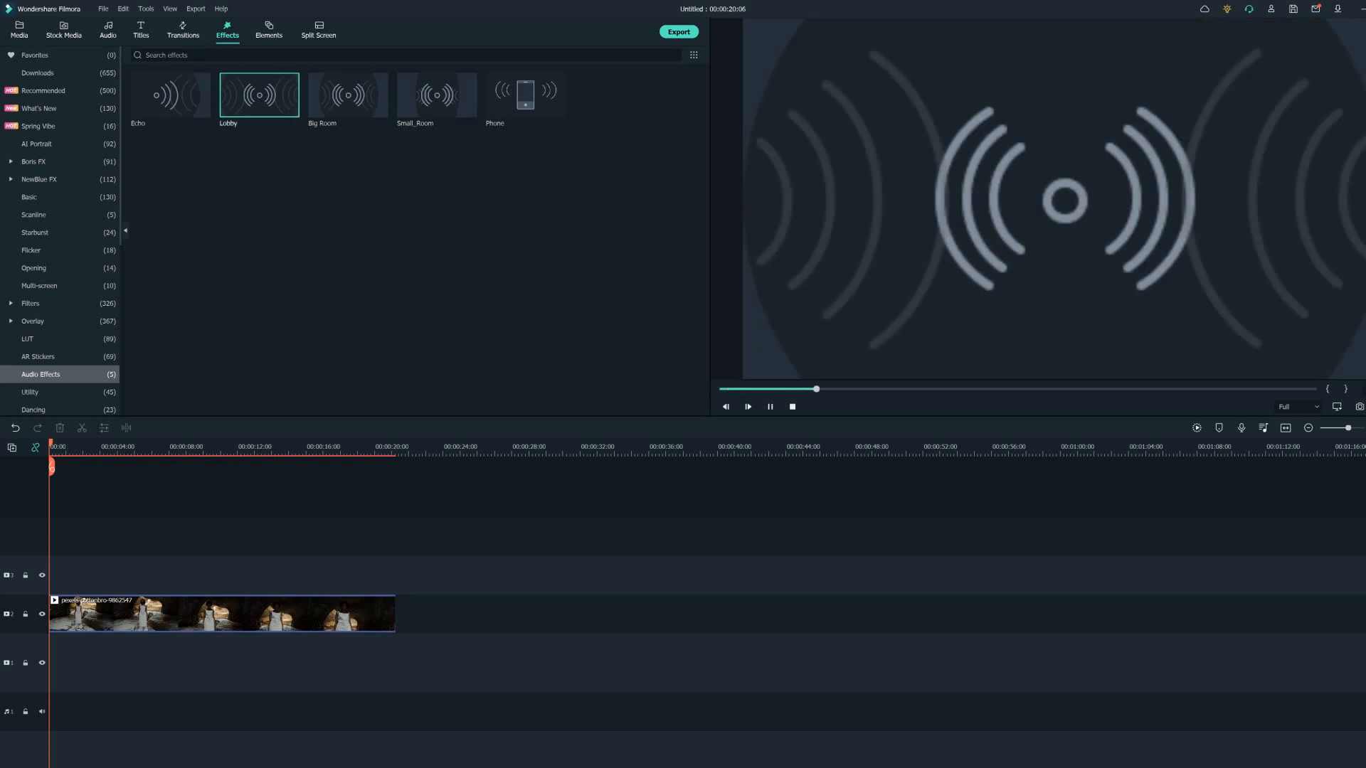
left_click(347, 93)
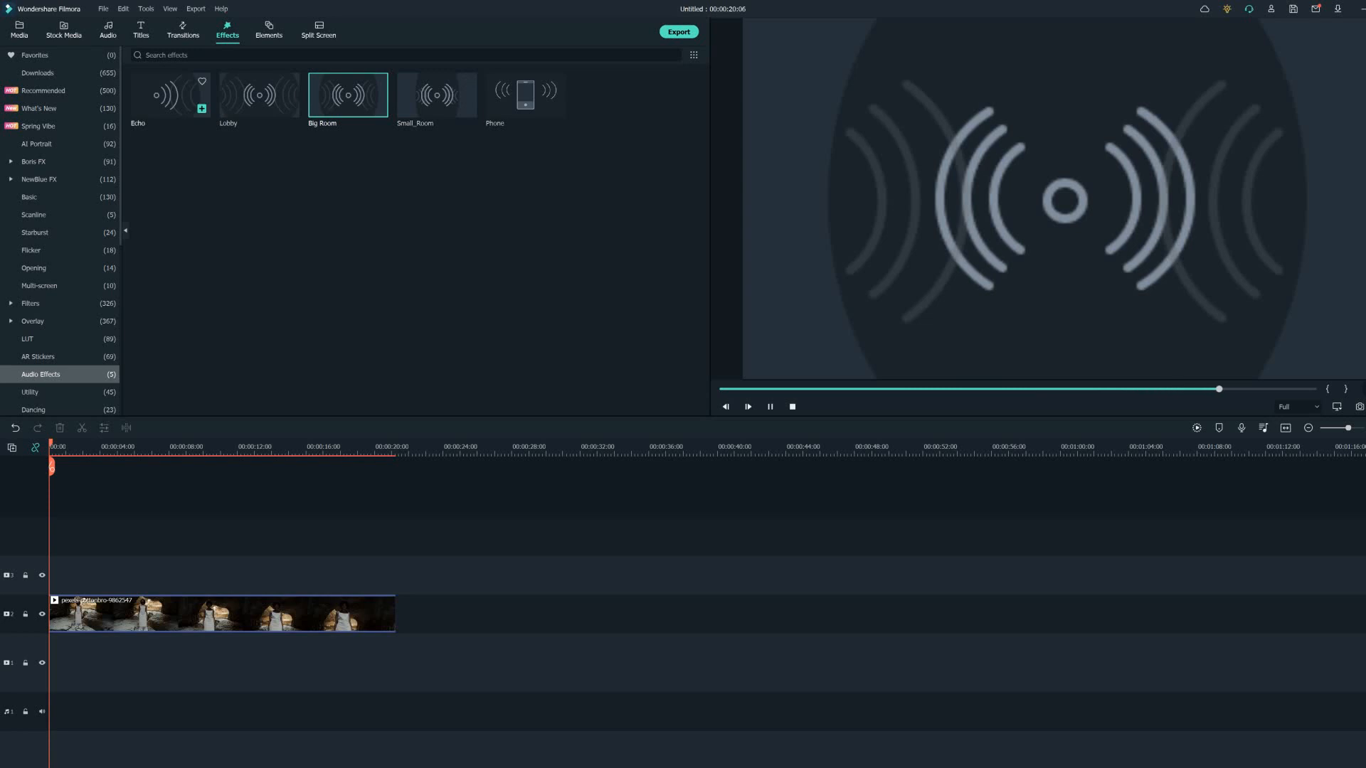
left_click(436, 94)
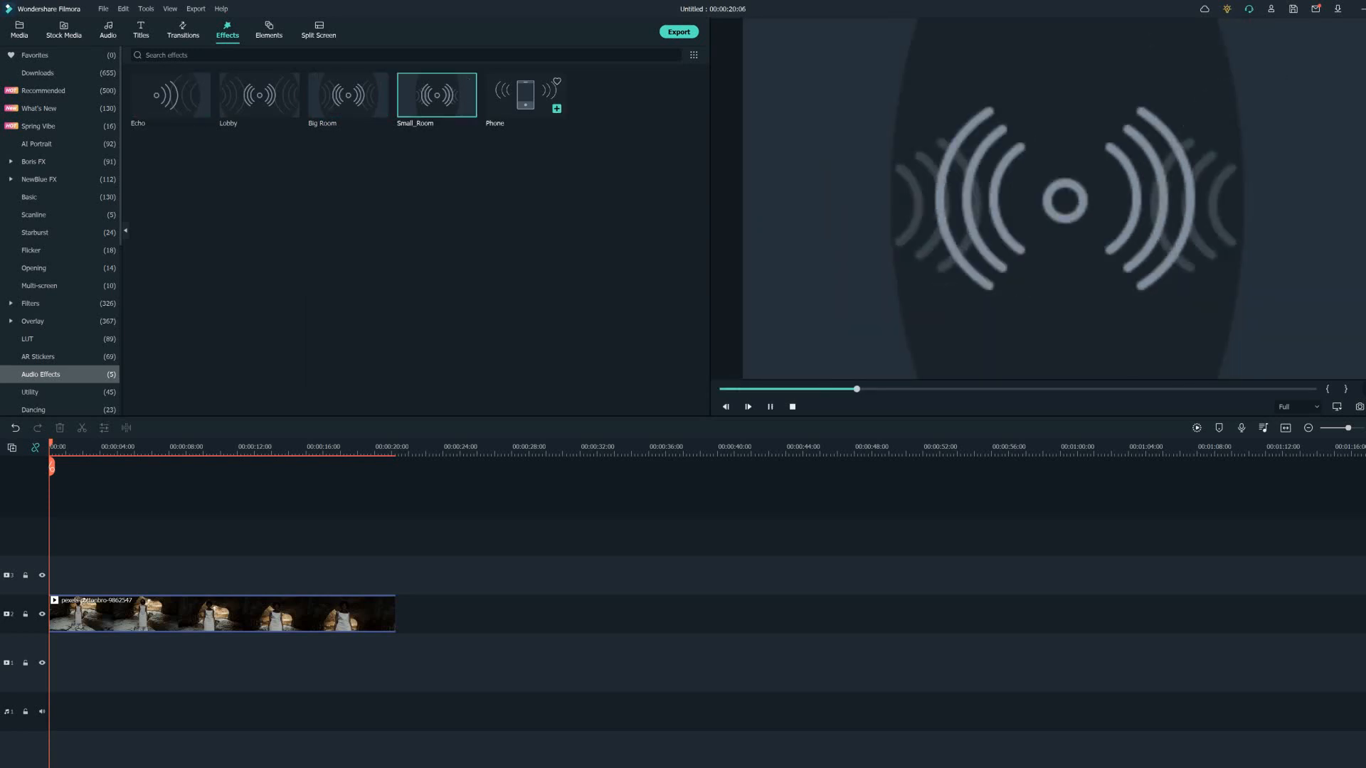
left_click(524, 94)
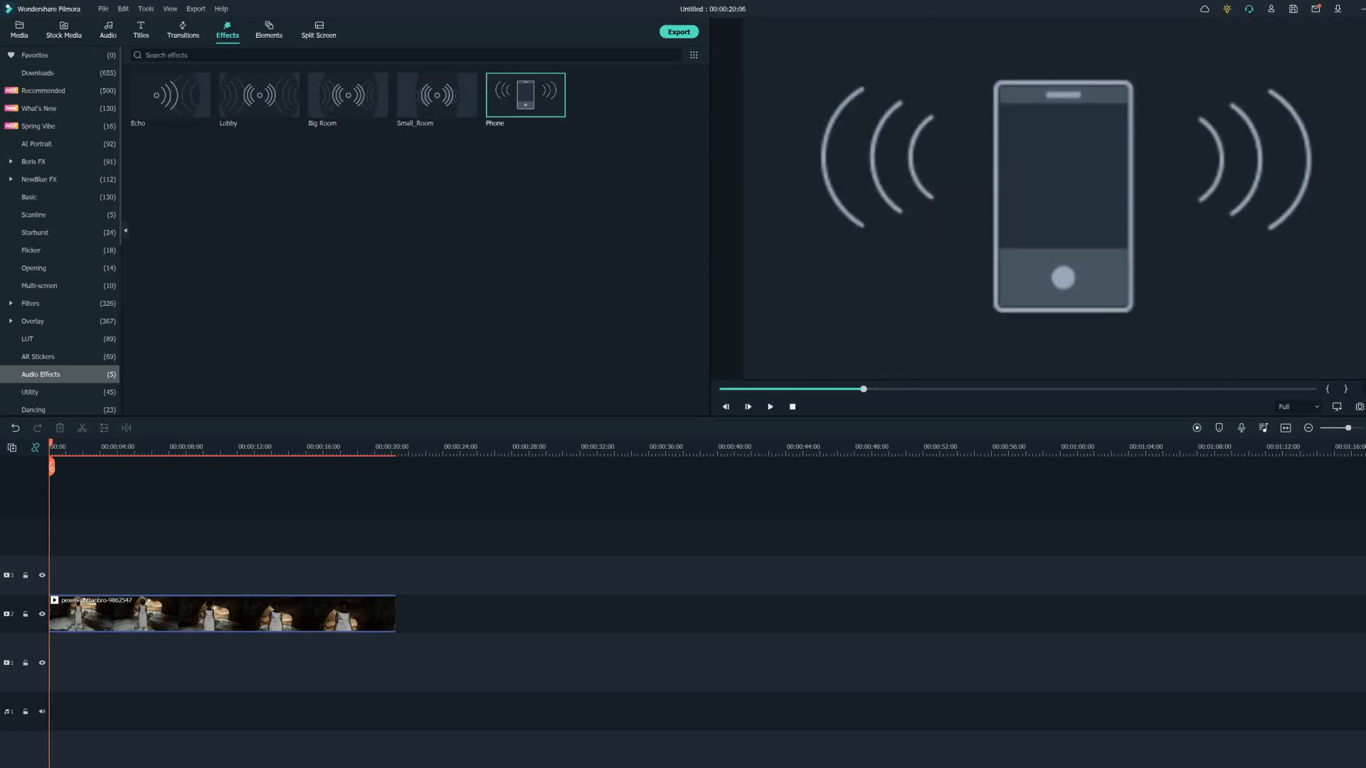